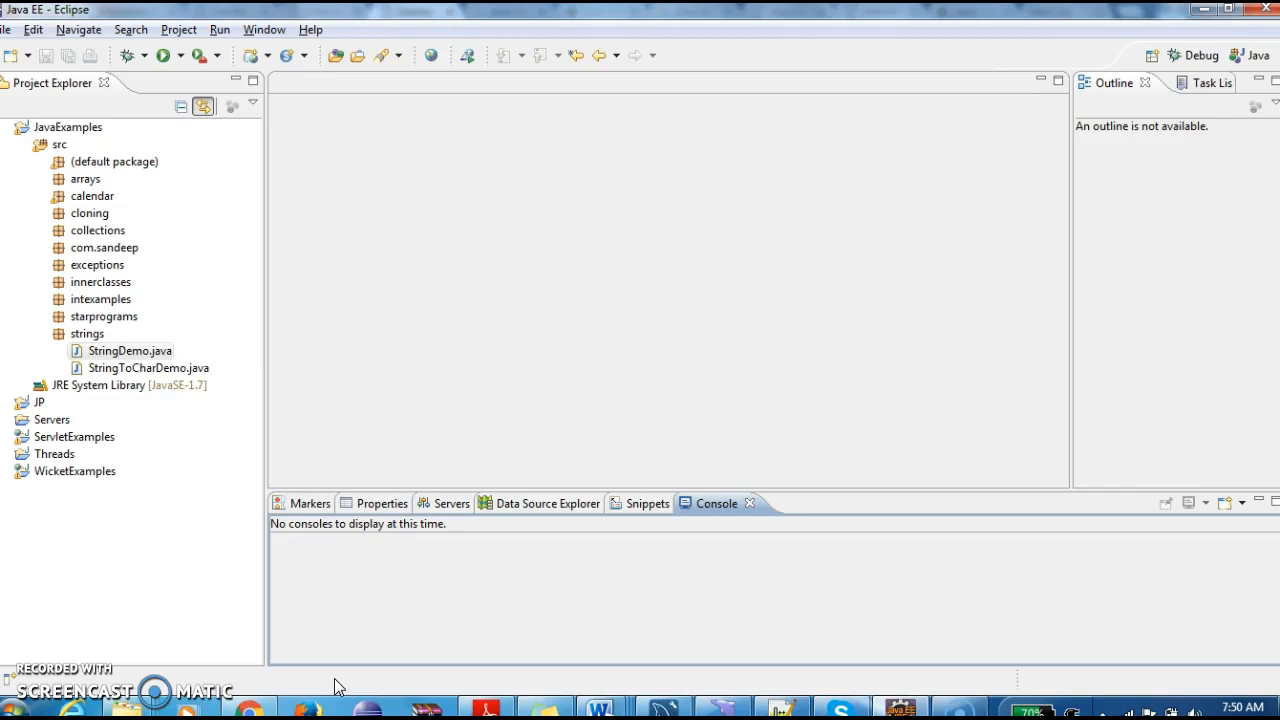
Step: Create a new class StringLengthDemo in the strings package of JavaExamples
{"action": "left_click", "coordinate": [88, 332]}
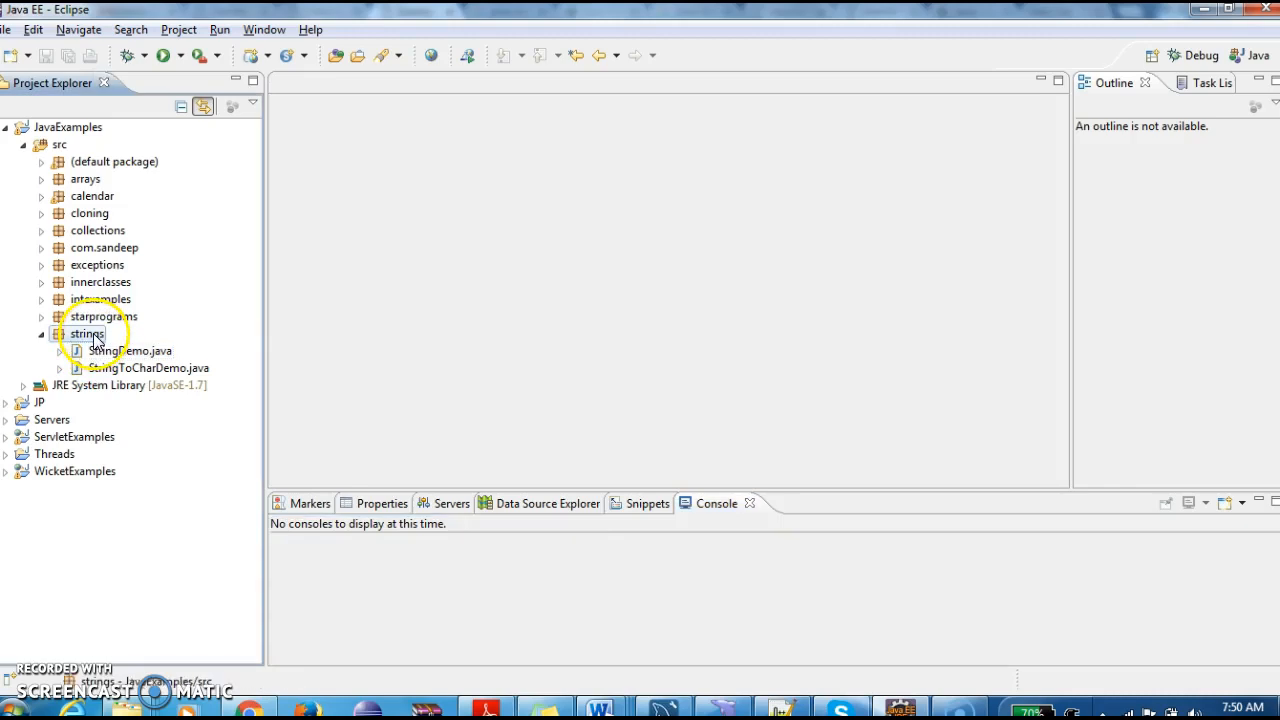
{"action": "right_click", "coordinate": [88, 332]}
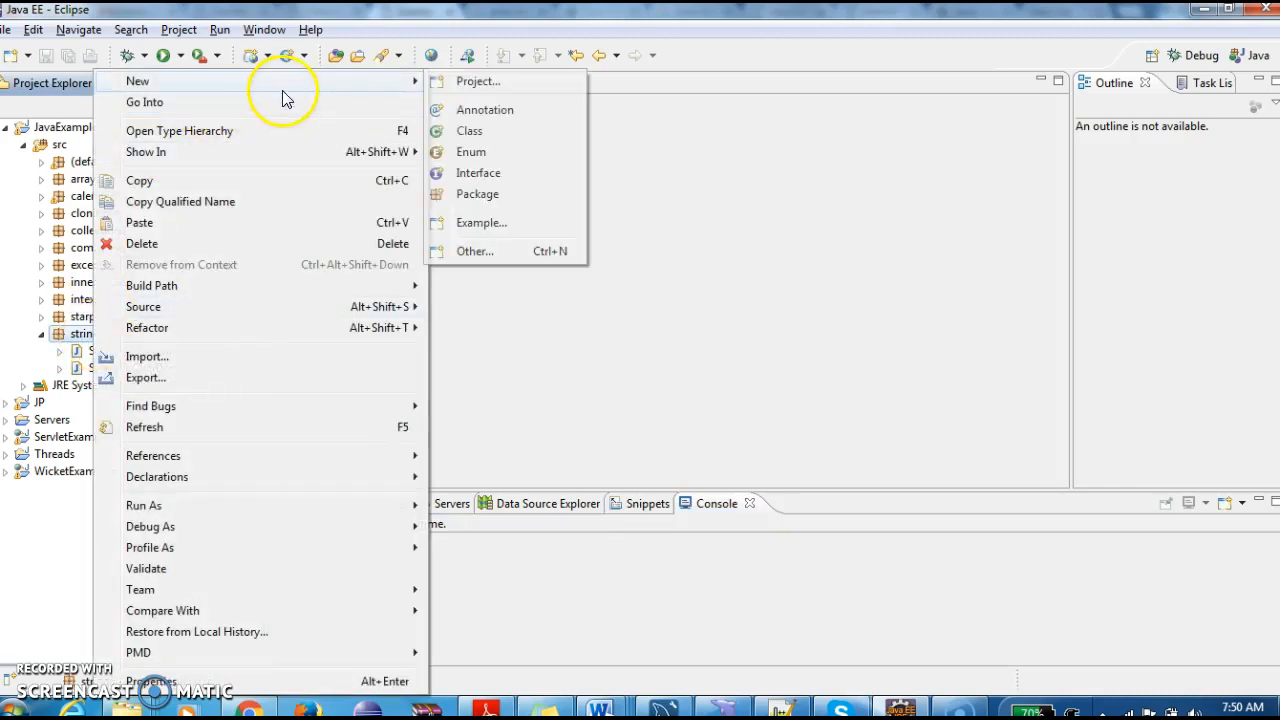
{"action": "left_click", "coordinate": [468, 132]}
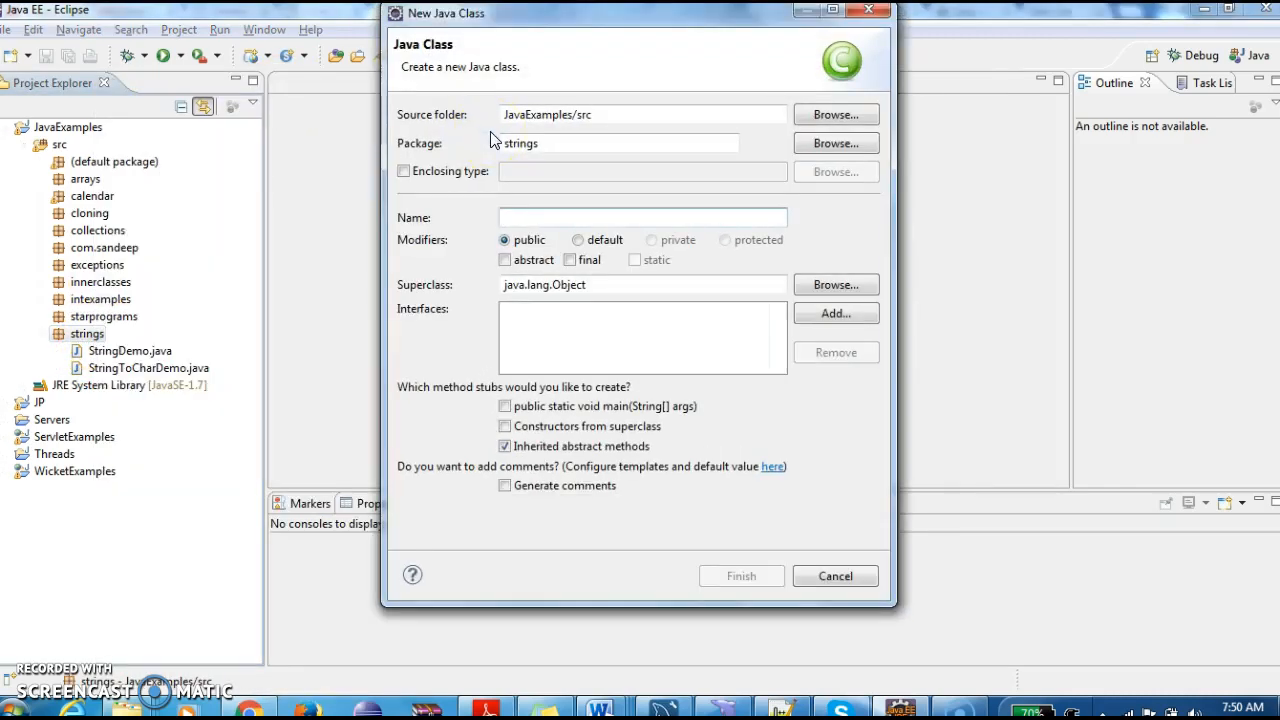
{"action": "type", "text": "StringLengthD"}
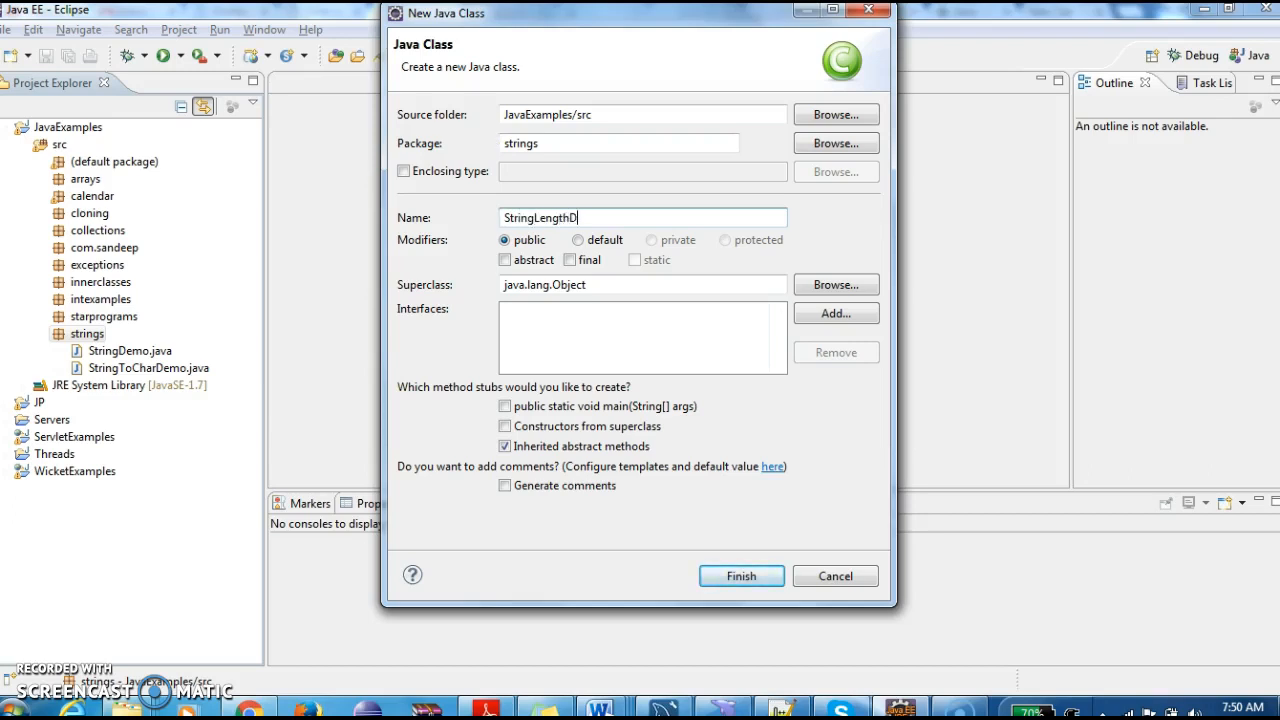
{"action": "left_click", "coordinate": [740, 576]}
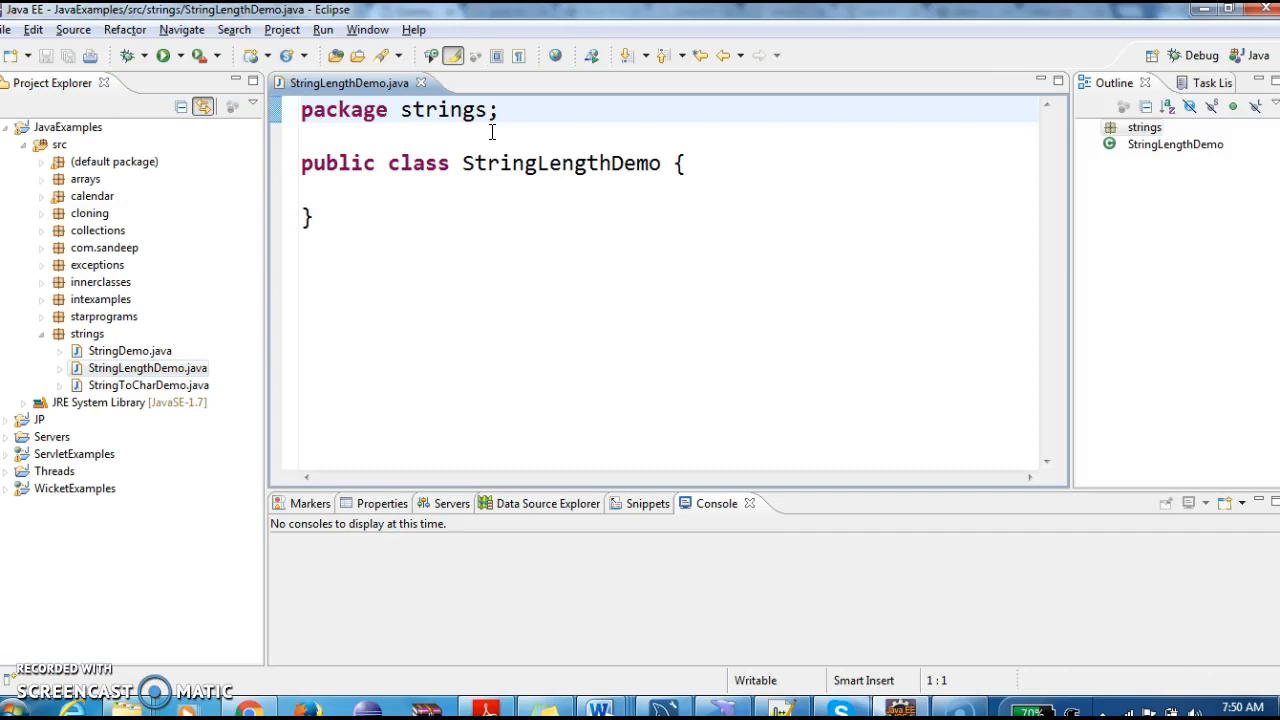
Step: Add an empty main method via the main template and start a // comment above the class
{"action": "left_click", "coordinate": [684, 164]}
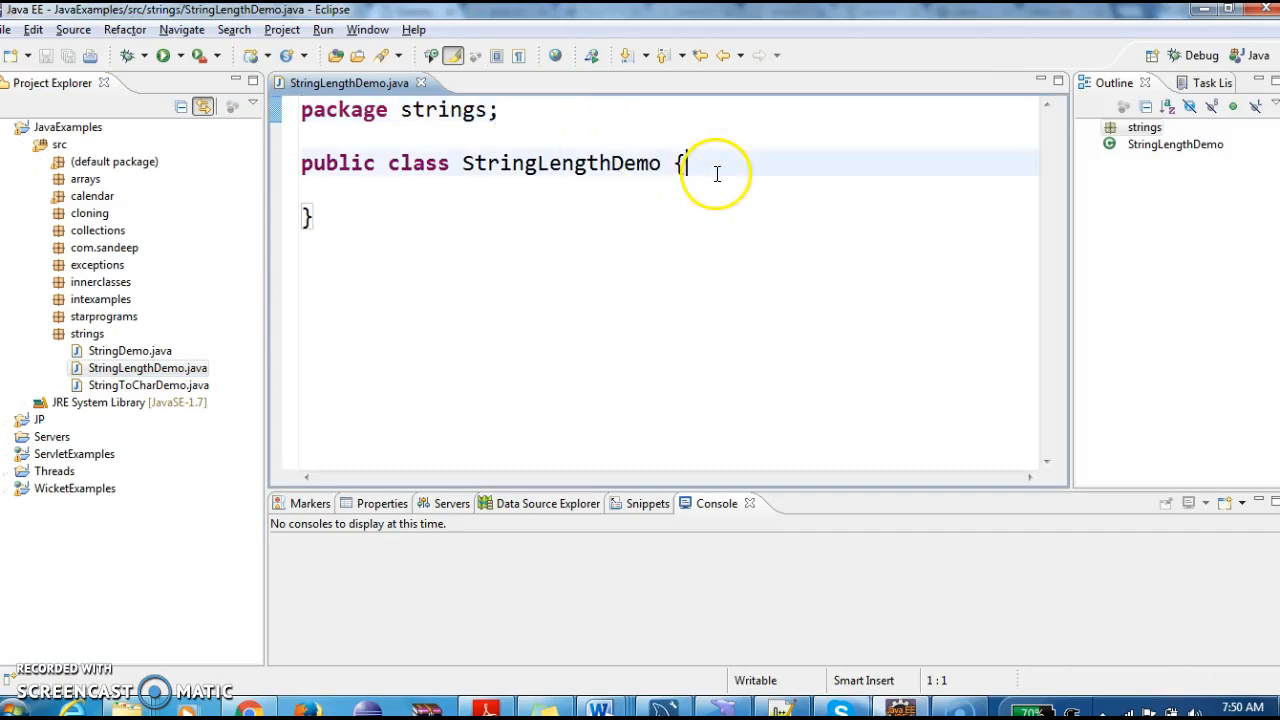
{"action": "type", "text": "m"}
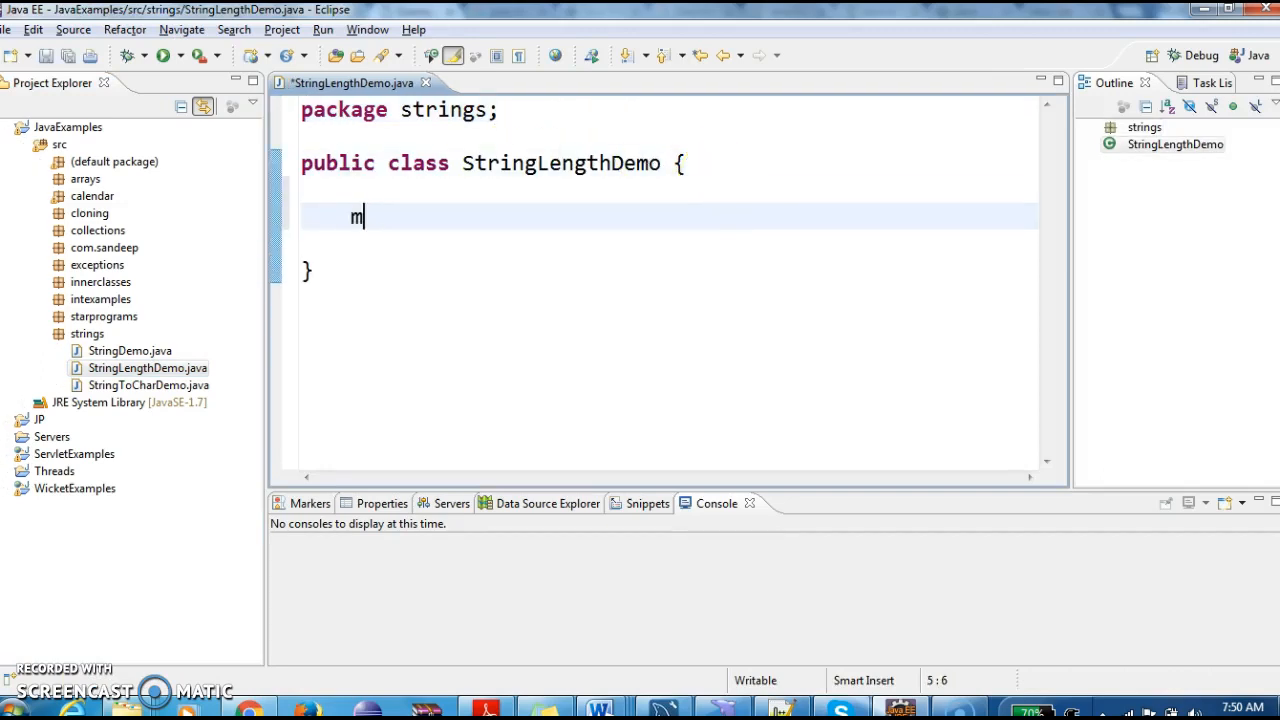
{"action": "type", "text": "main(String[] args) {"}
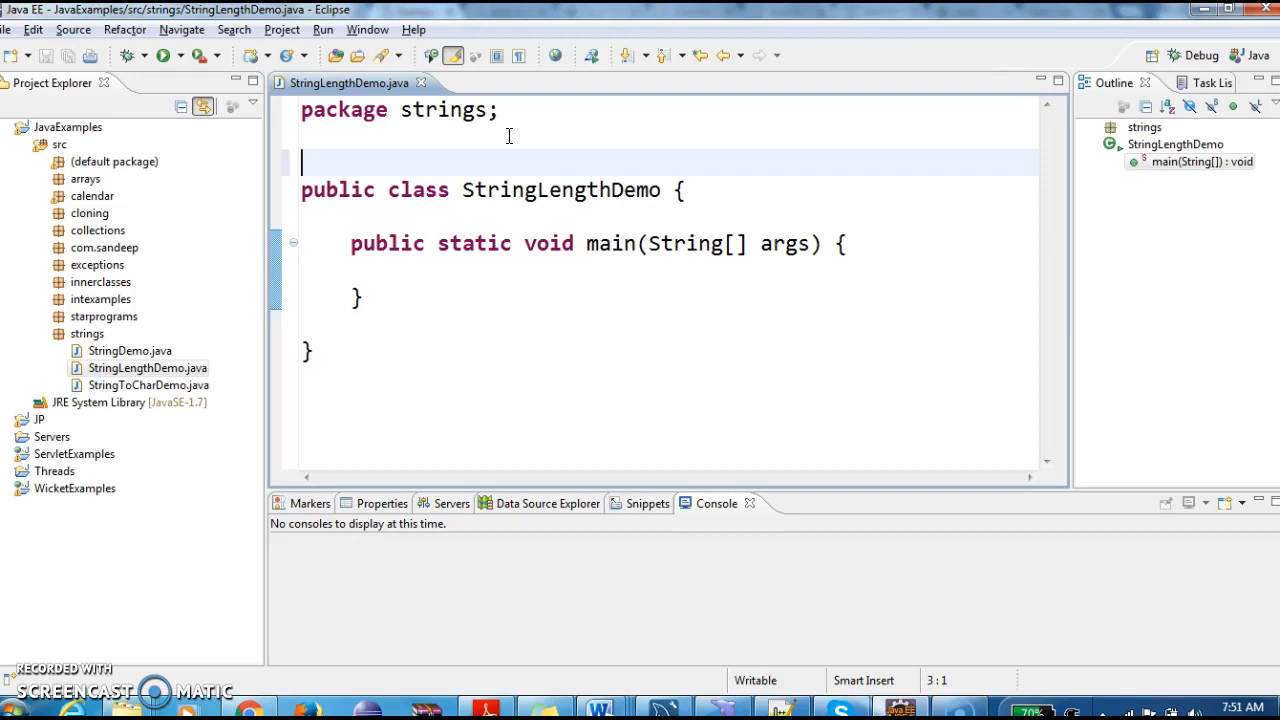
{"action": "type", "text": "//"}
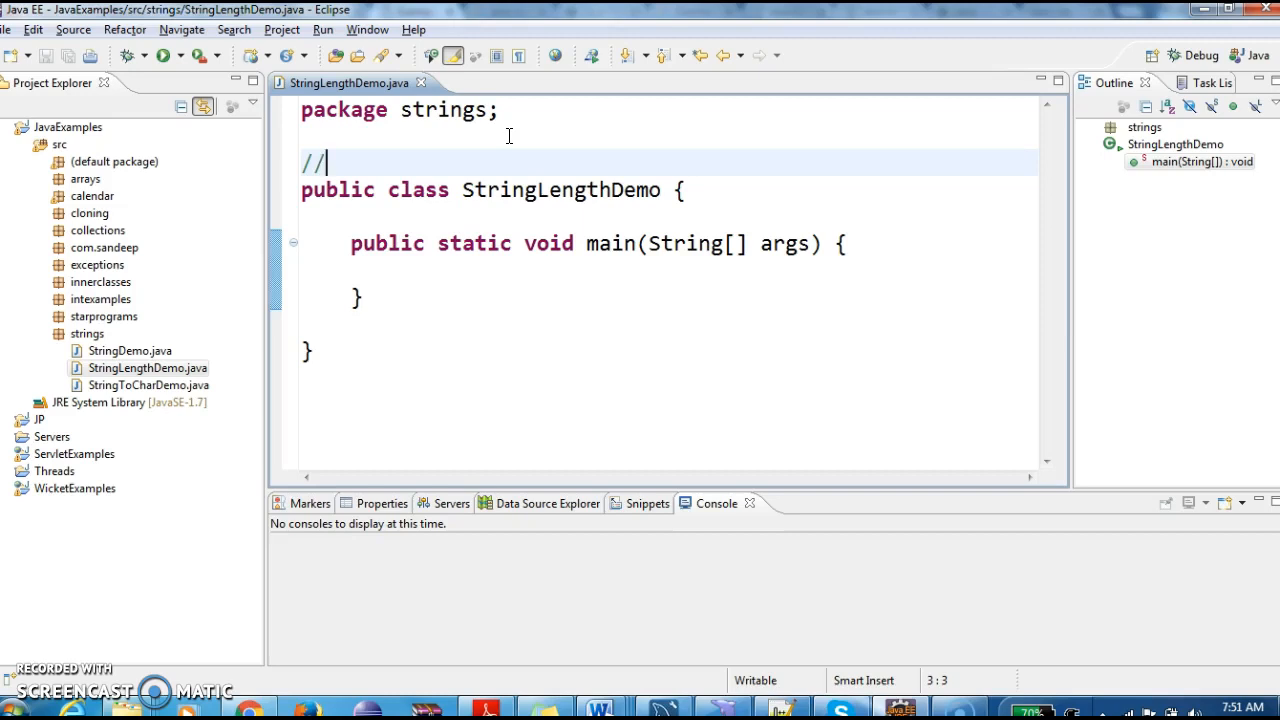
Step: Write comments explaining that length() returns the string's character count
{"action": "type", "text": "len"}
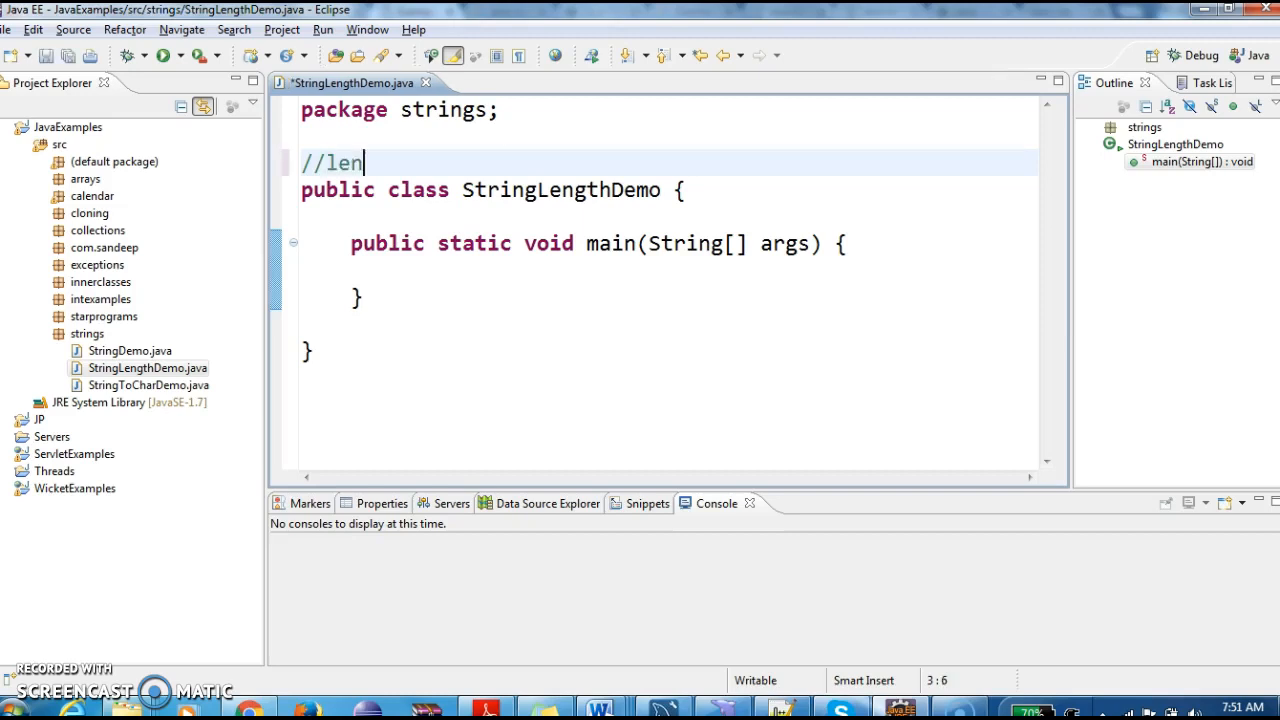
{"action": "type", "text": "gth"}
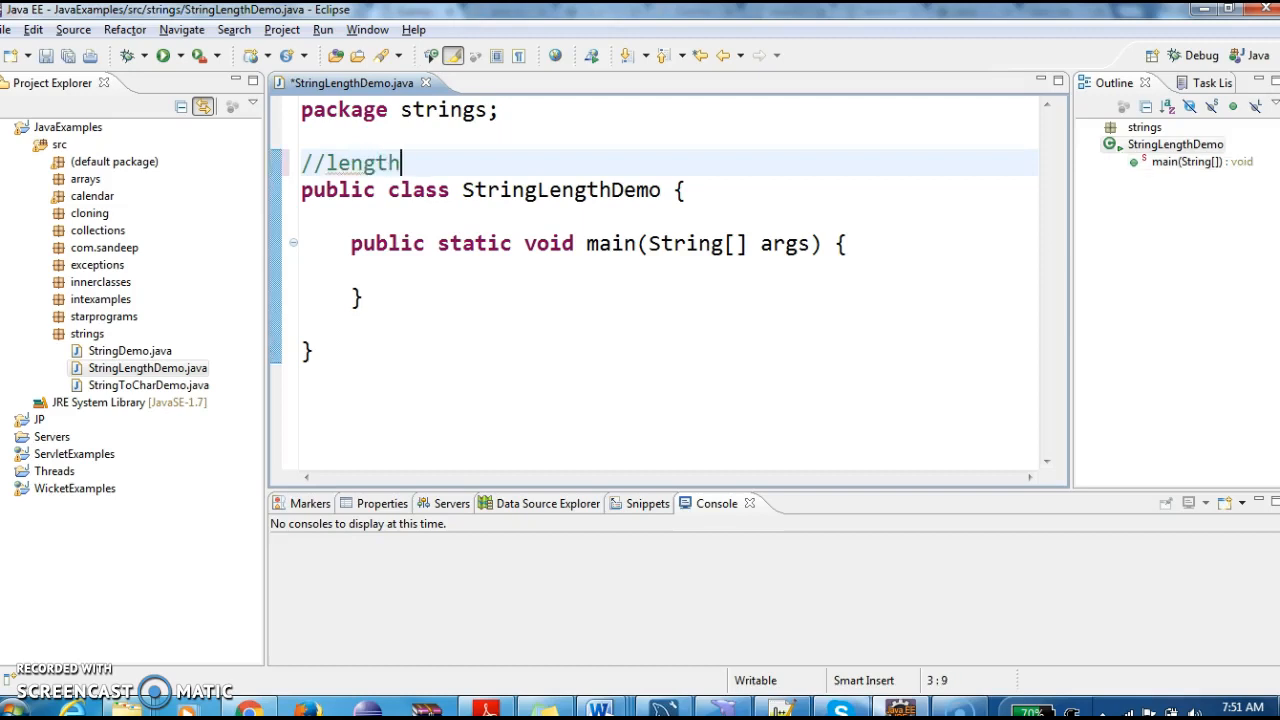
{"action": "type", "text": "() method re"}
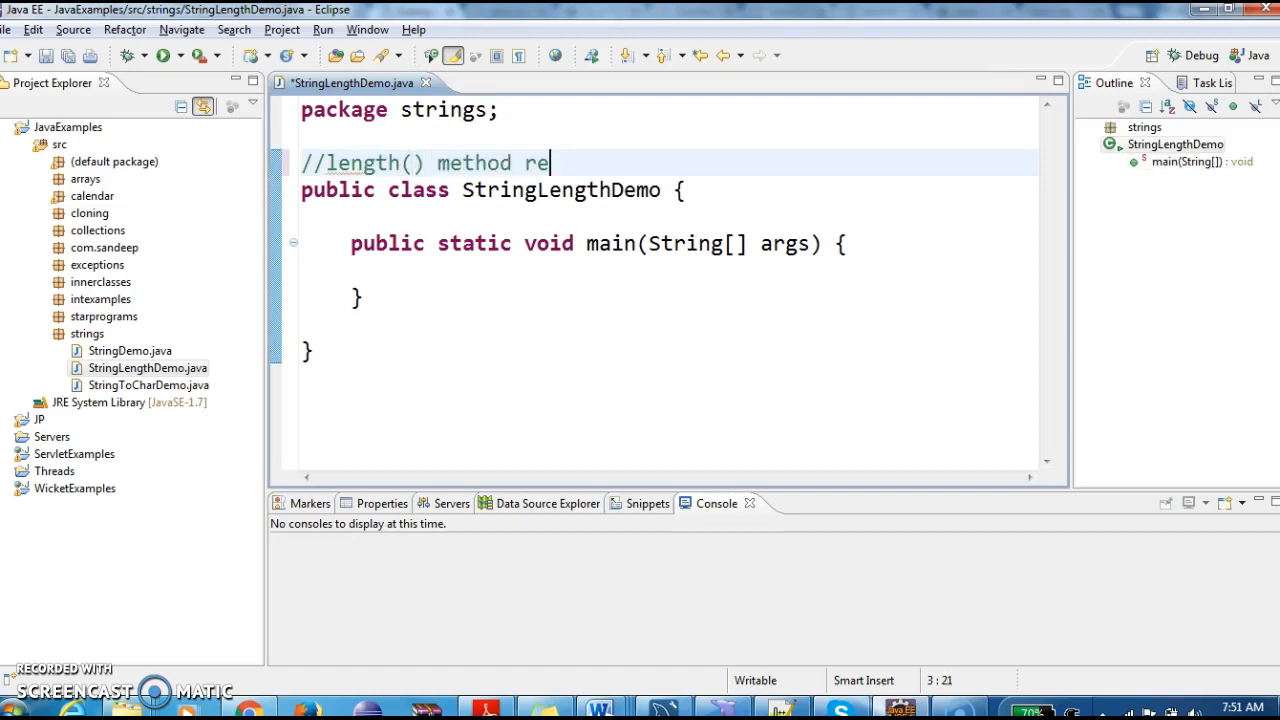
{"action": "type", "text": "turns length of string i.e"}
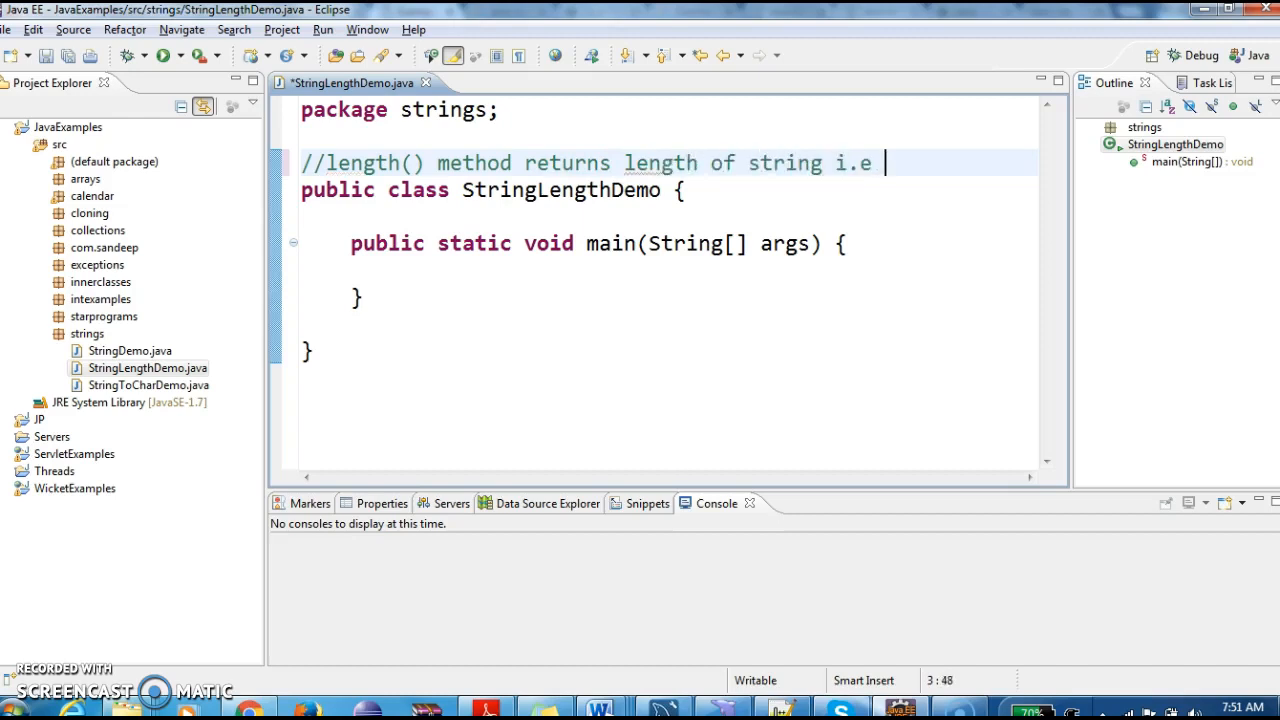
{"action": "type", "text": "it return"}
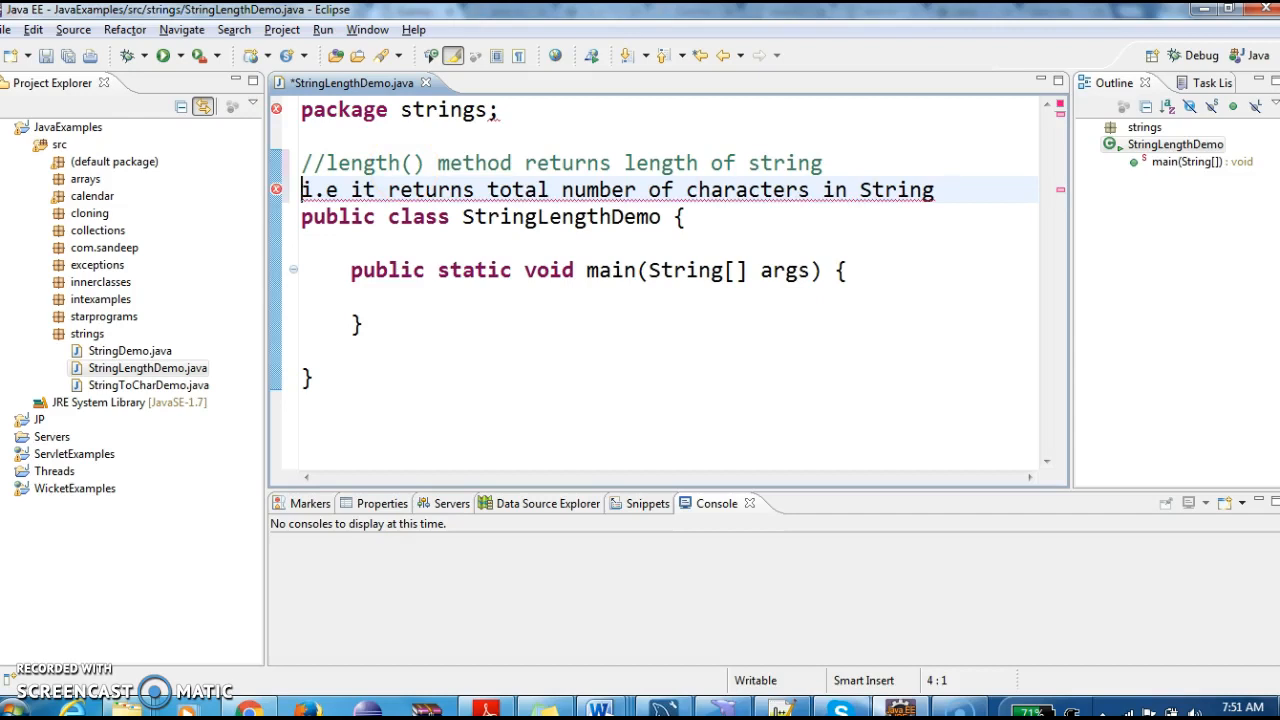
{"action": "type", "text": "//"}
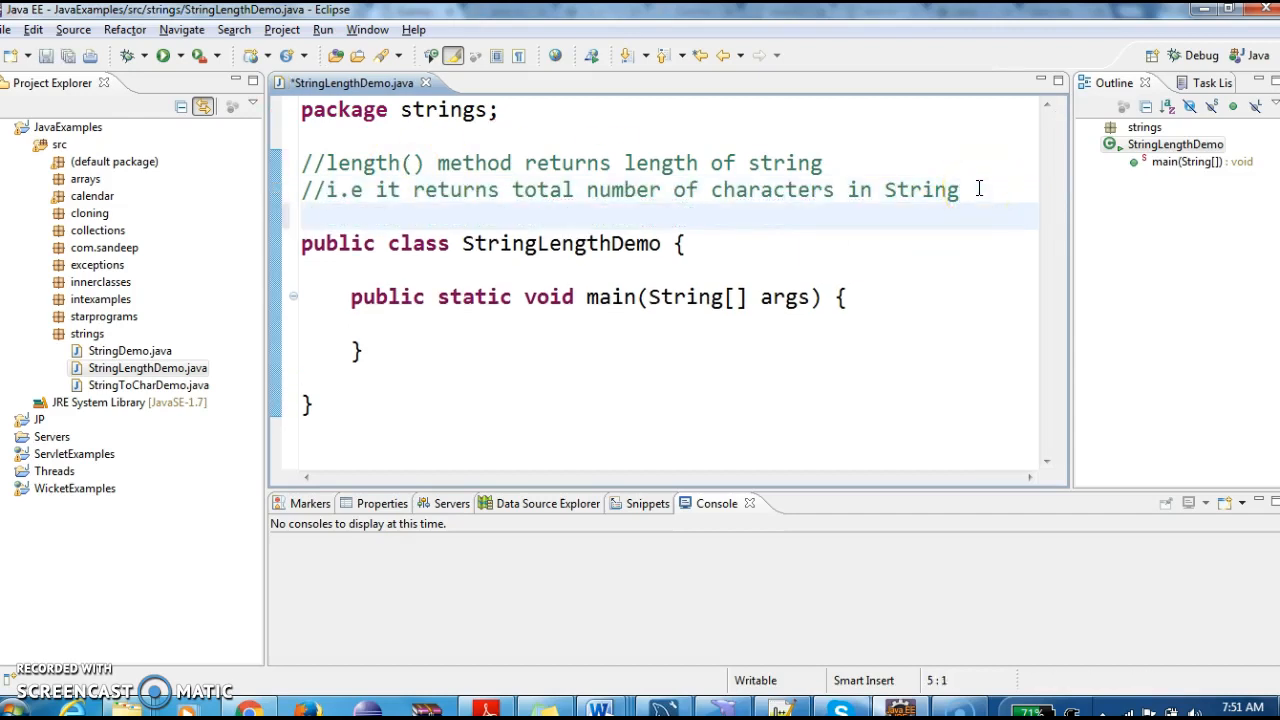
Step: Add the signature comment 'public int length()' and save the file
{"action": "type", "text": "// Signa"}
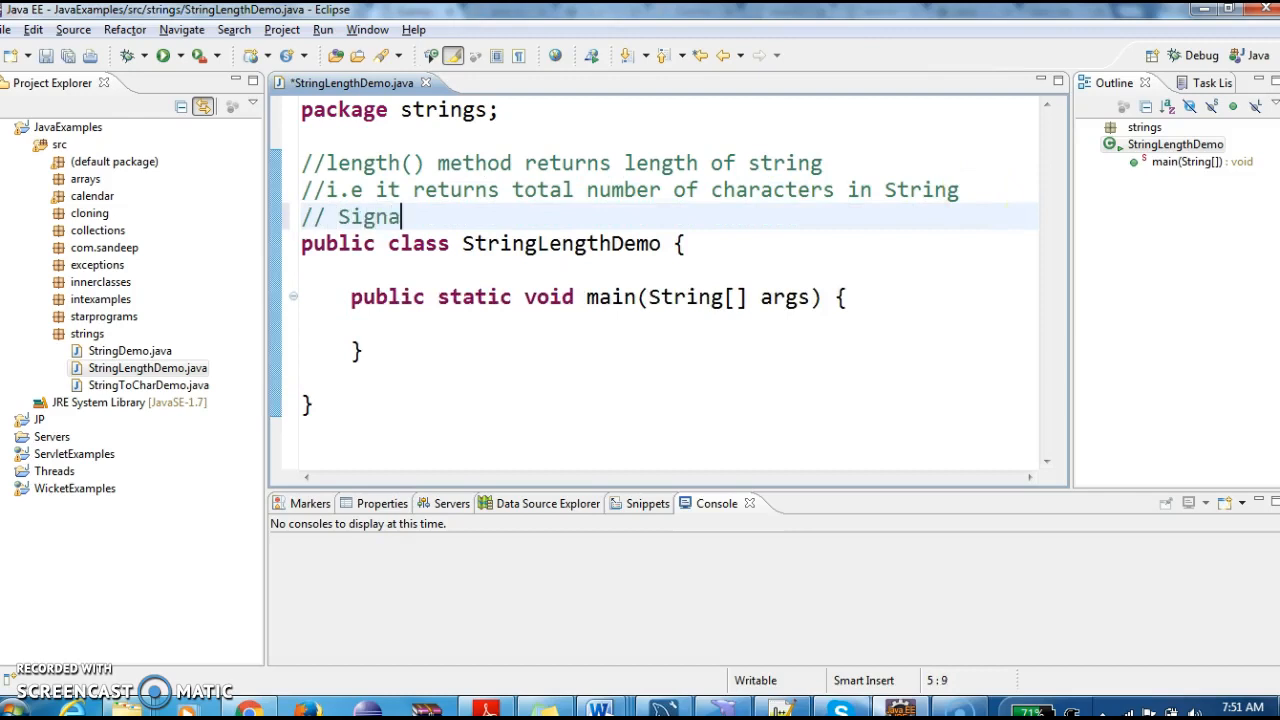
{"action": "type", "text": "ture pu"}
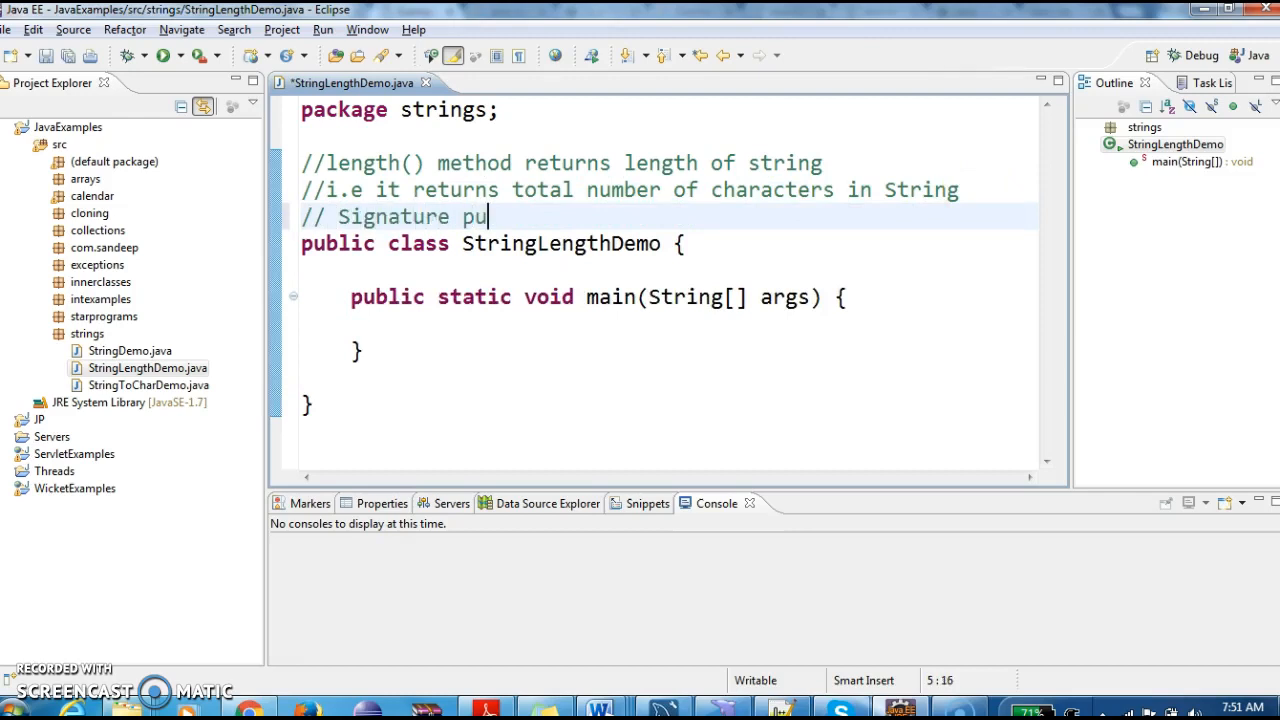
{"action": "type", "text": "blic int"}
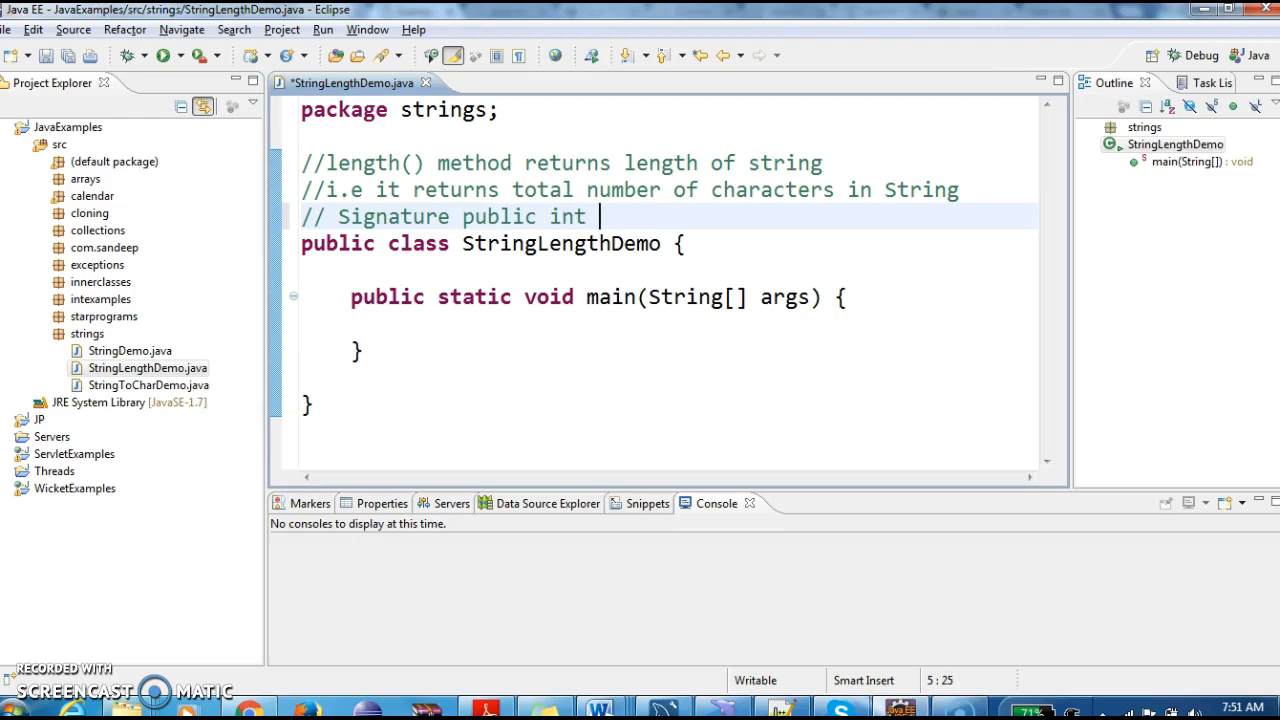
{"action": "type", "text": "length("}
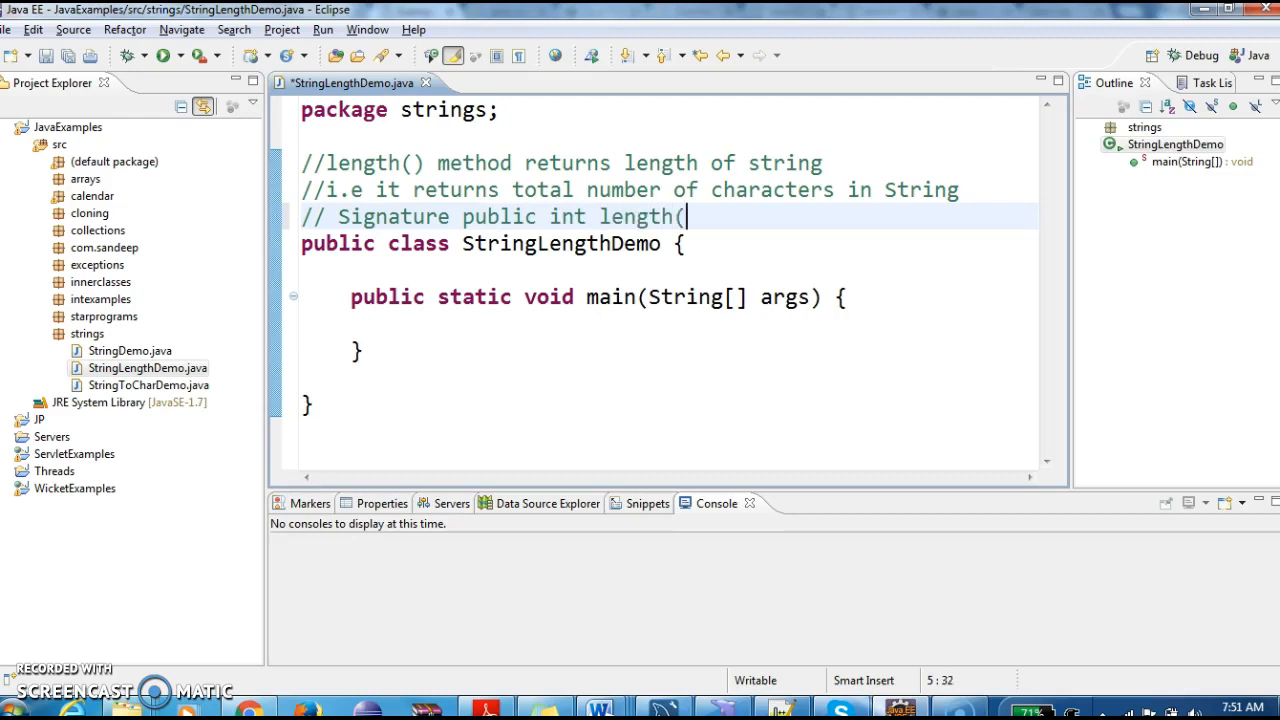
{"action": "type", "text": ")"}
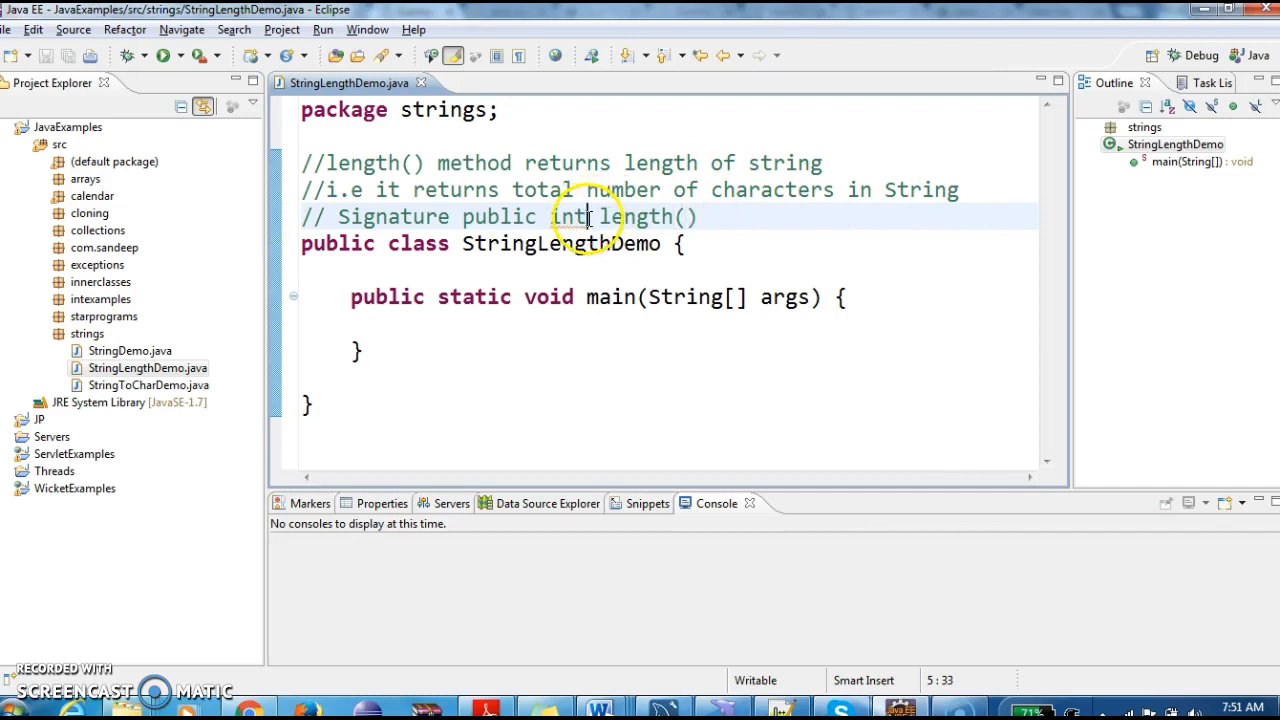
{"action": "double_click", "coordinate": [568, 216]}
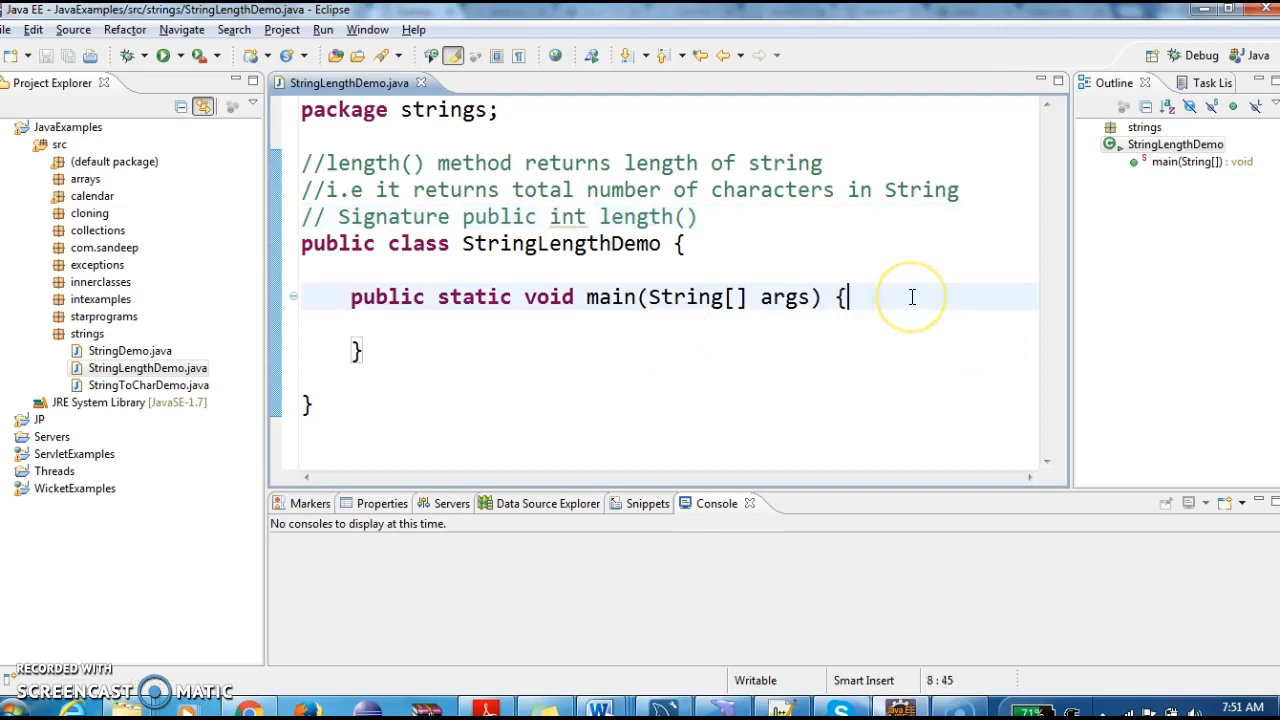
Step: Declare String str1="Hello" and String str2="HelloWorld" in main
{"action": "type", "text": "Str"}
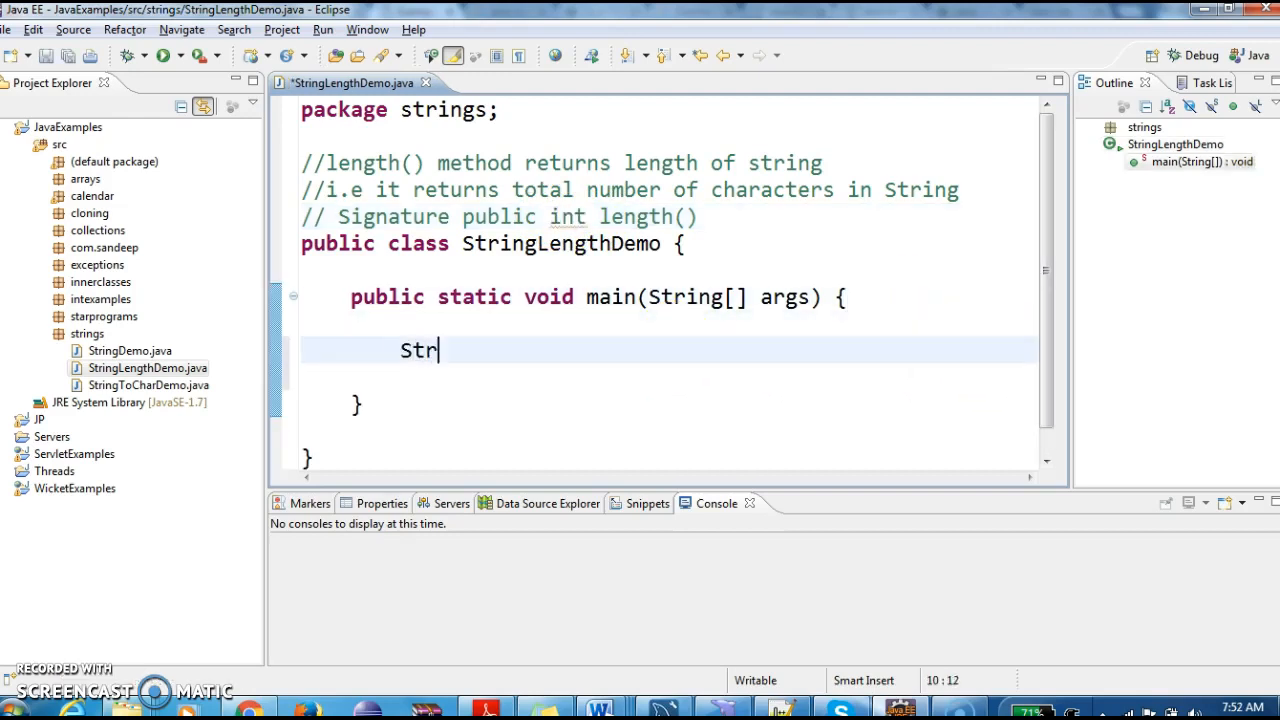
{"action": "type", "text": "ing str1=\"Hello\";"}
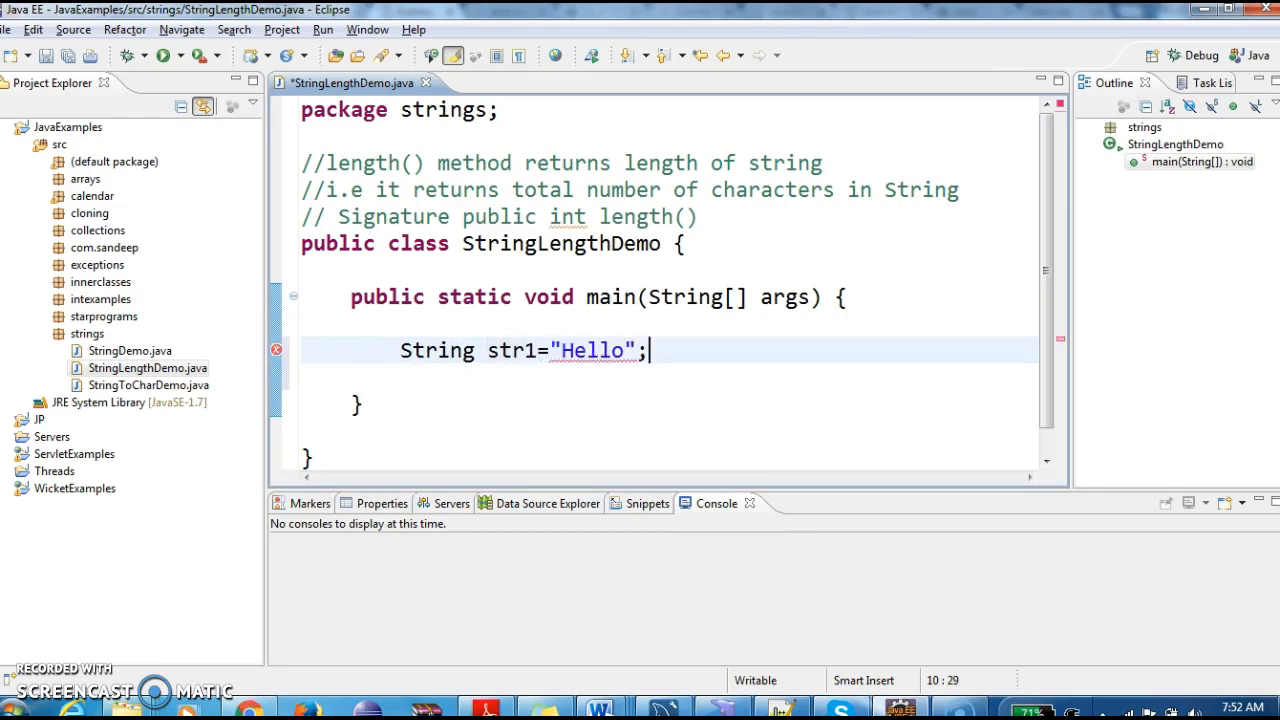
{"action": "type", "text": "String str1=\""}
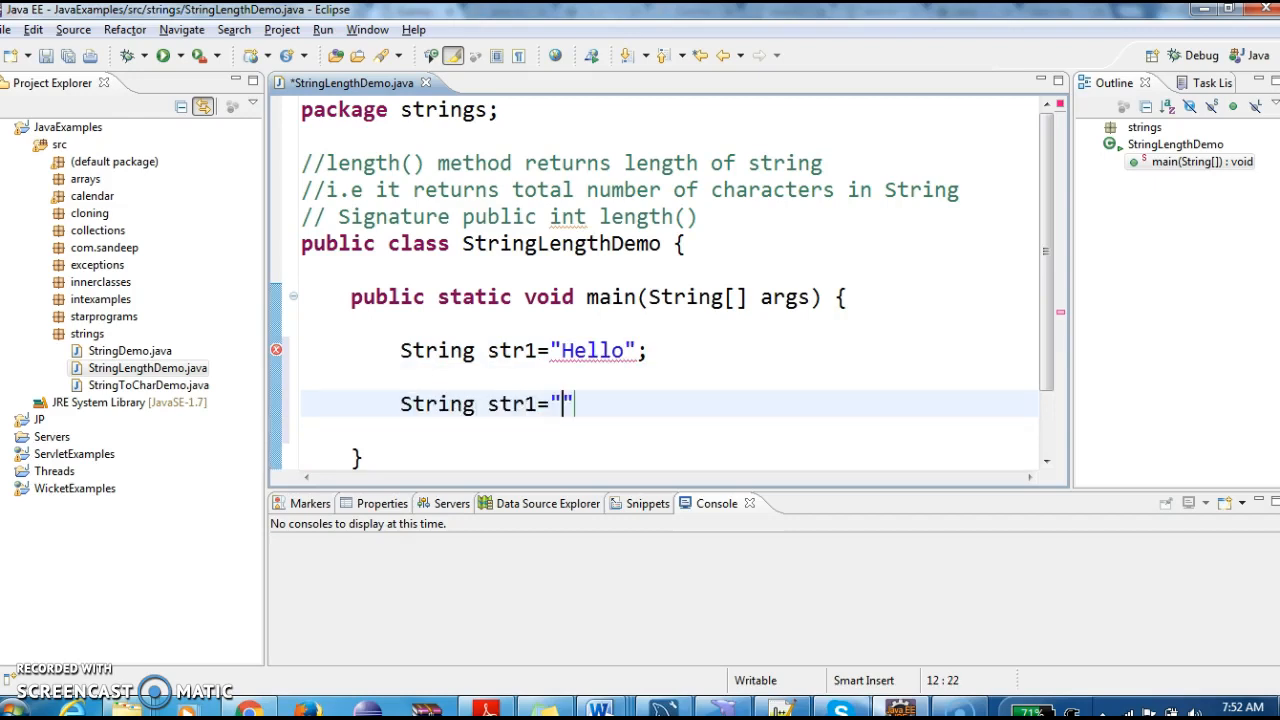
{"action": "type", "text": "Hello"}
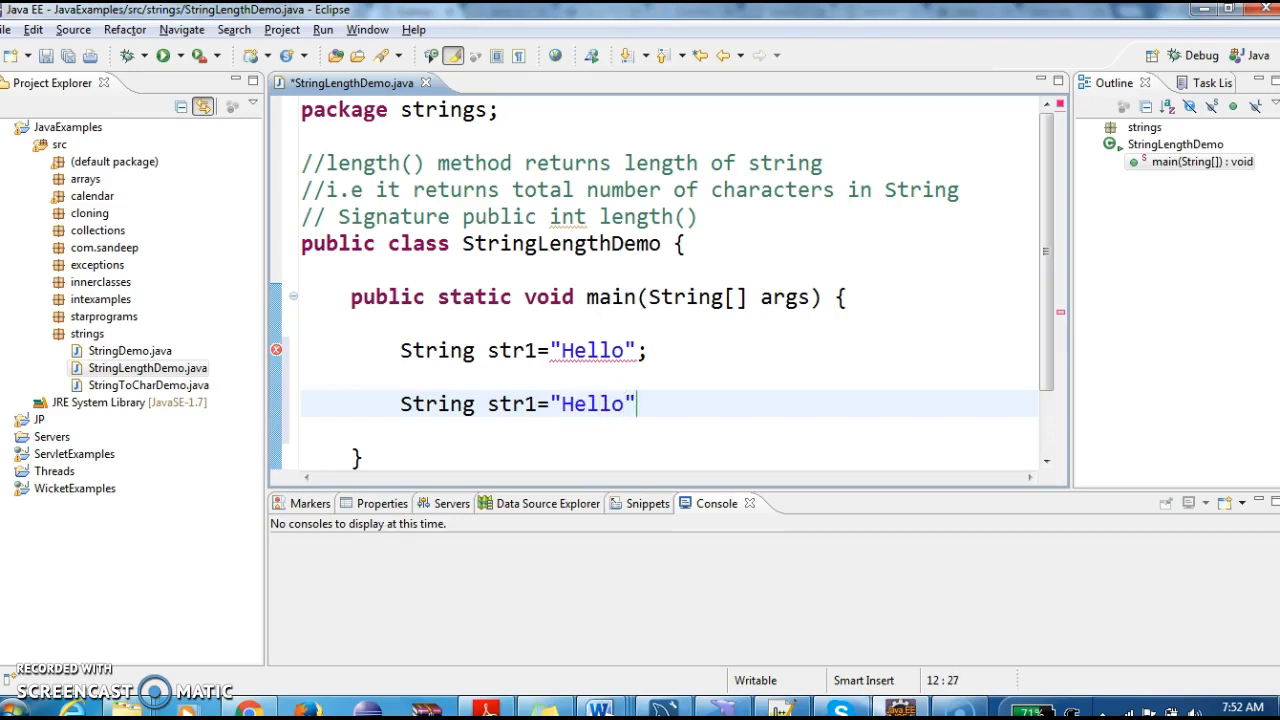
{"action": "type", "text": "World"}
{"action": "type", "text": "System.out.println();"}
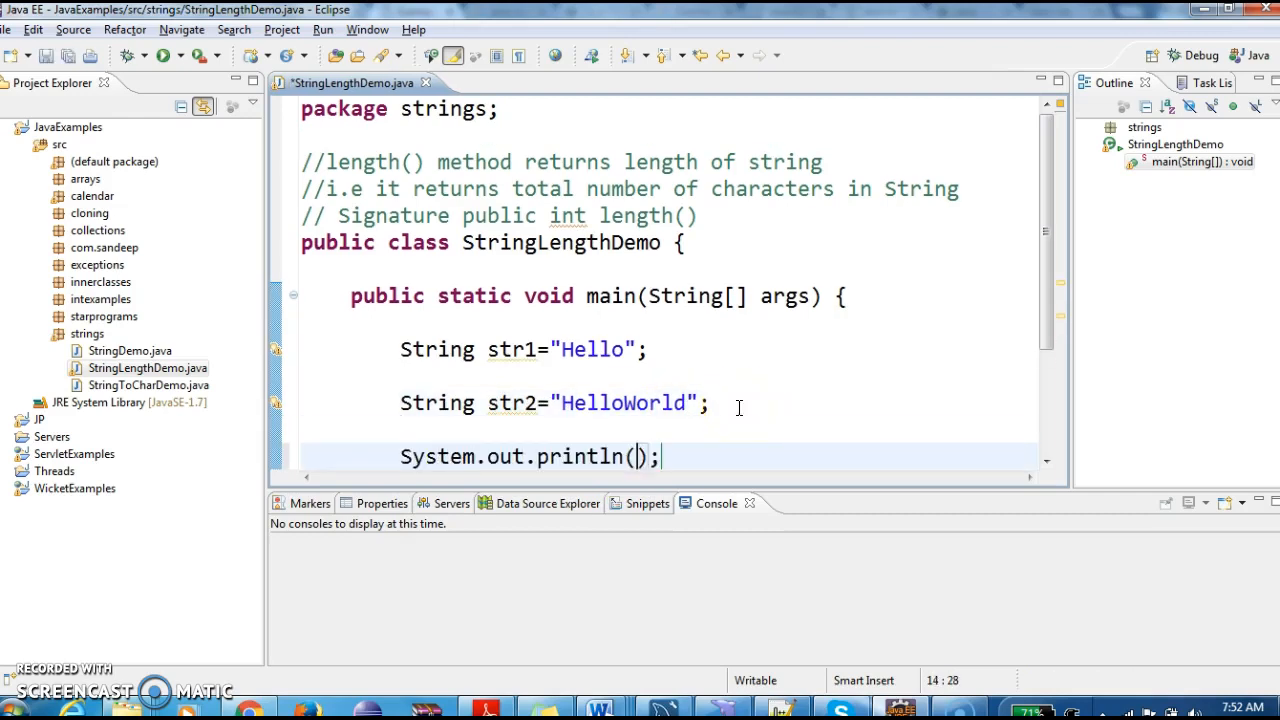
Step: Print str1.length() and str2.length() with System.out.println and maximize the editor
{"action": "type", "text": "str1.l"}
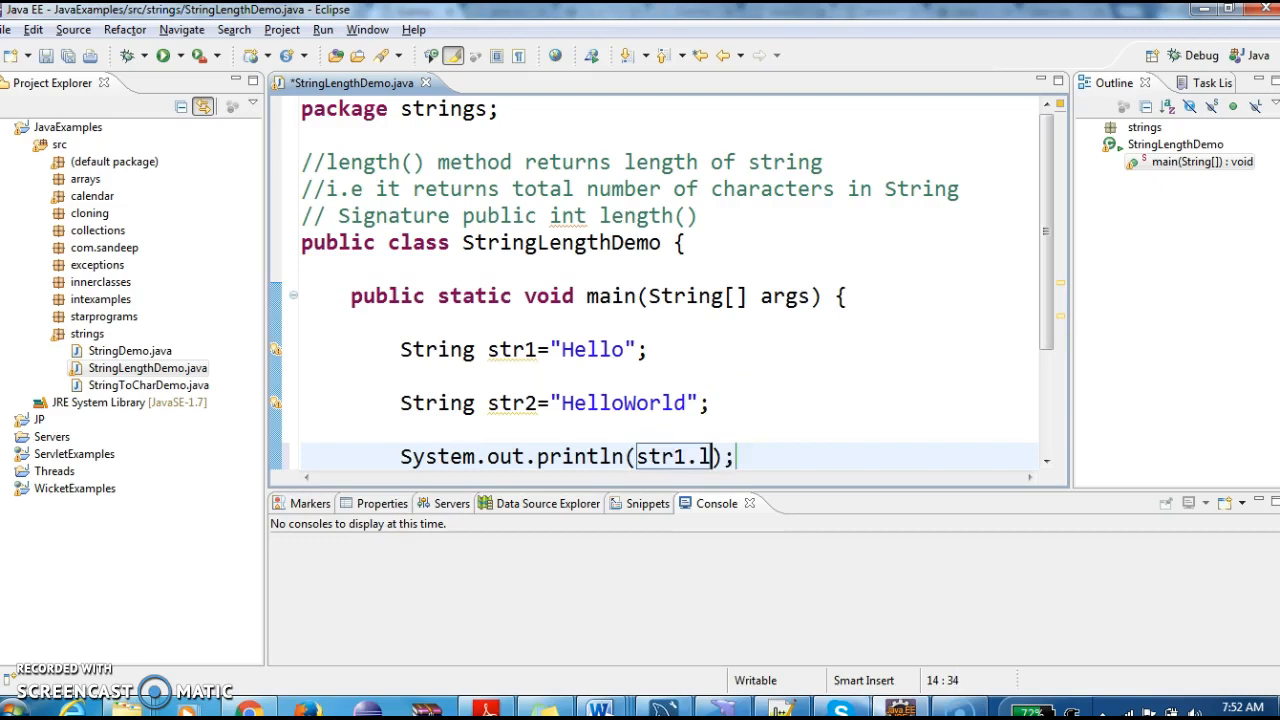
{"action": "type", "text": "ength()"}
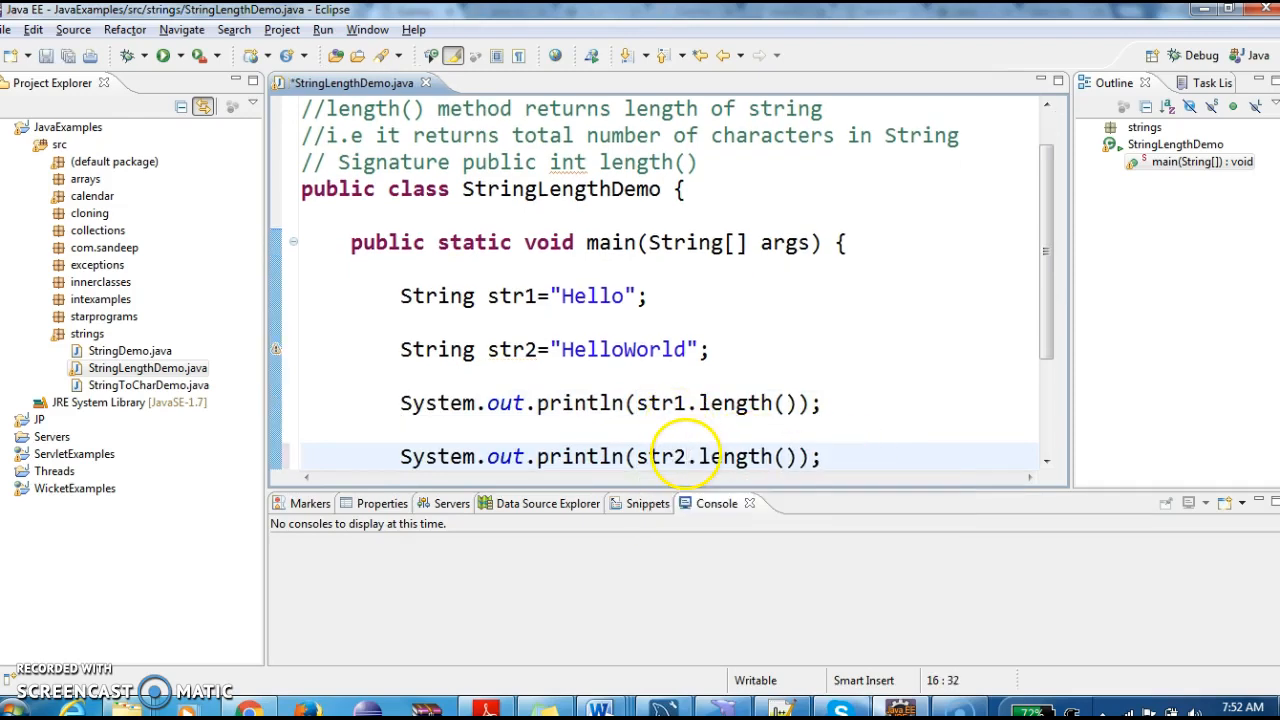
{"action": "double_click", "coordinate": [352, 82]}
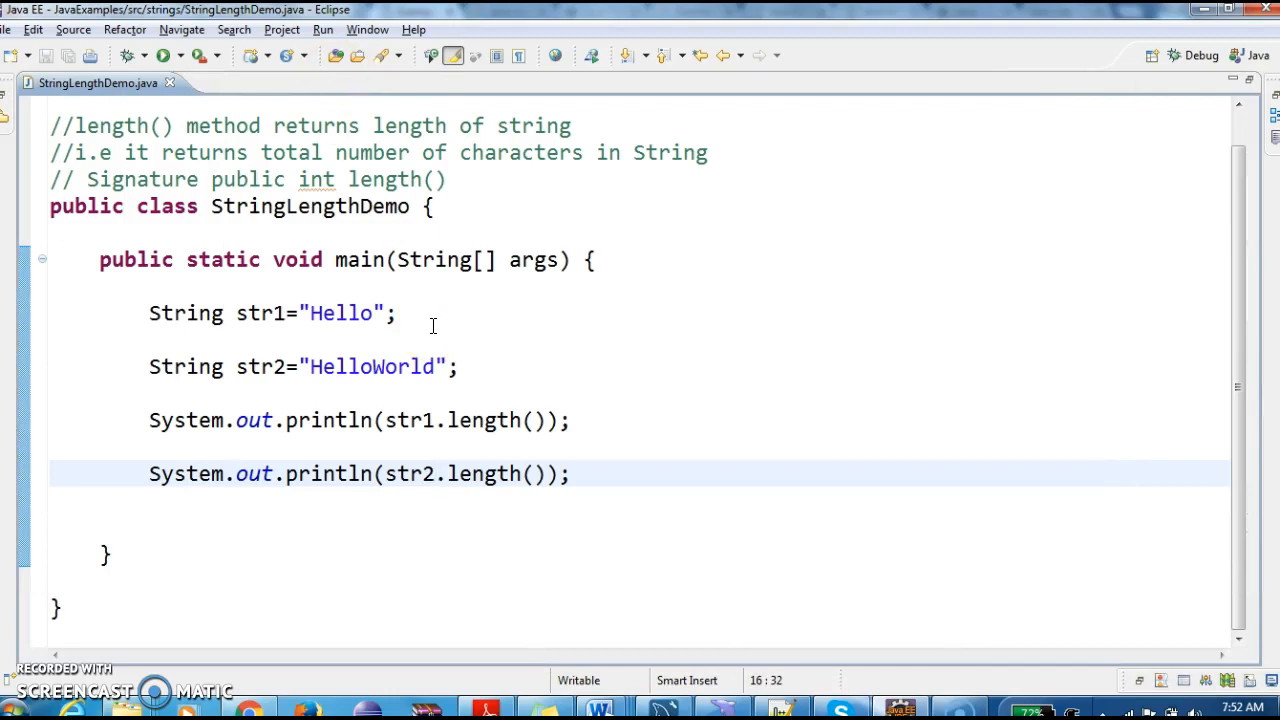
Step: Run StringLengthDemo as a Java application so the console shows 5 and 10
{"action": "right_click", "coordinate": [440, 290]}
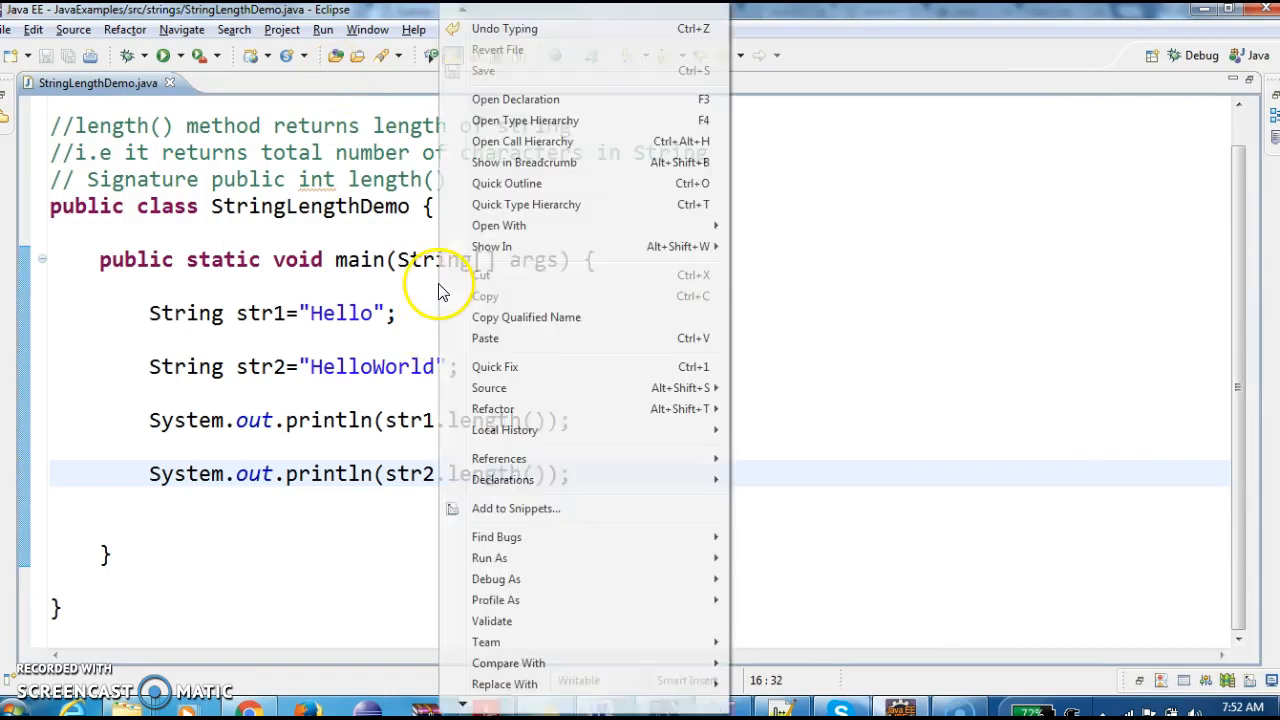
{"action": "mouse_move", "coordinate": [490, 558]}
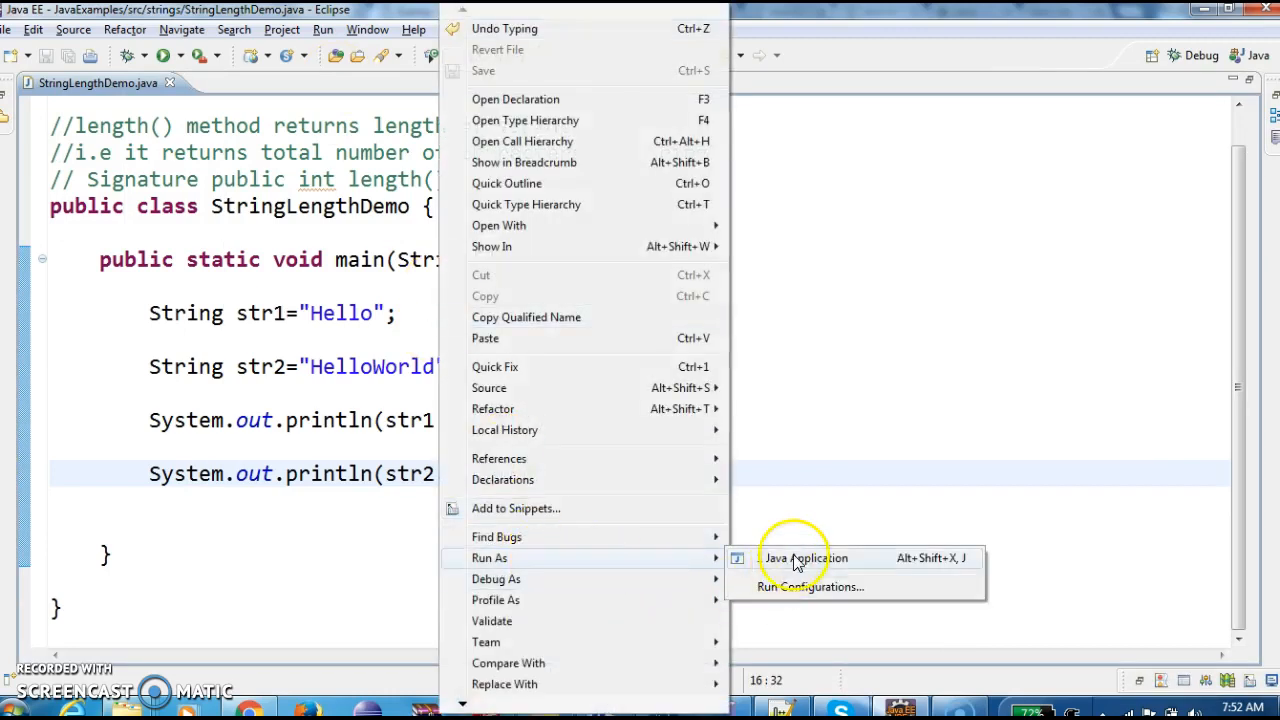
{"action": "left_click", "coordinate": [804, 558]}
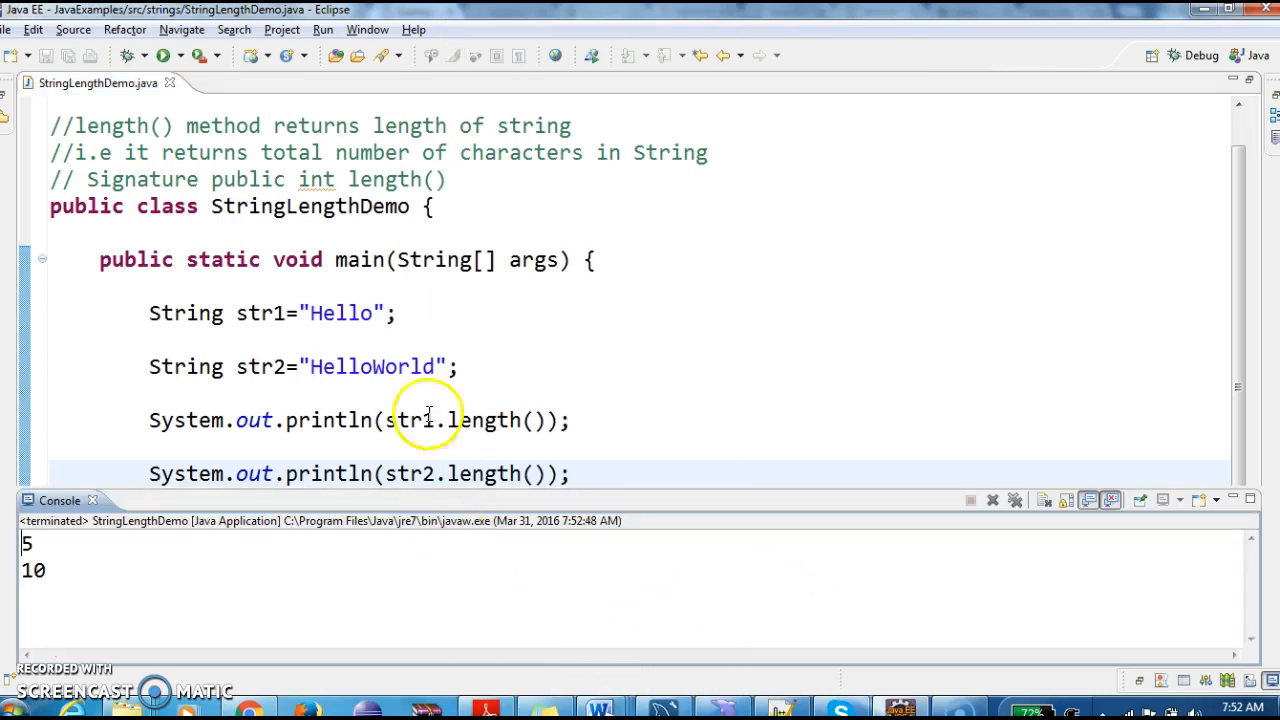
{"action": "double_click", "coordinate": [340, 312]}
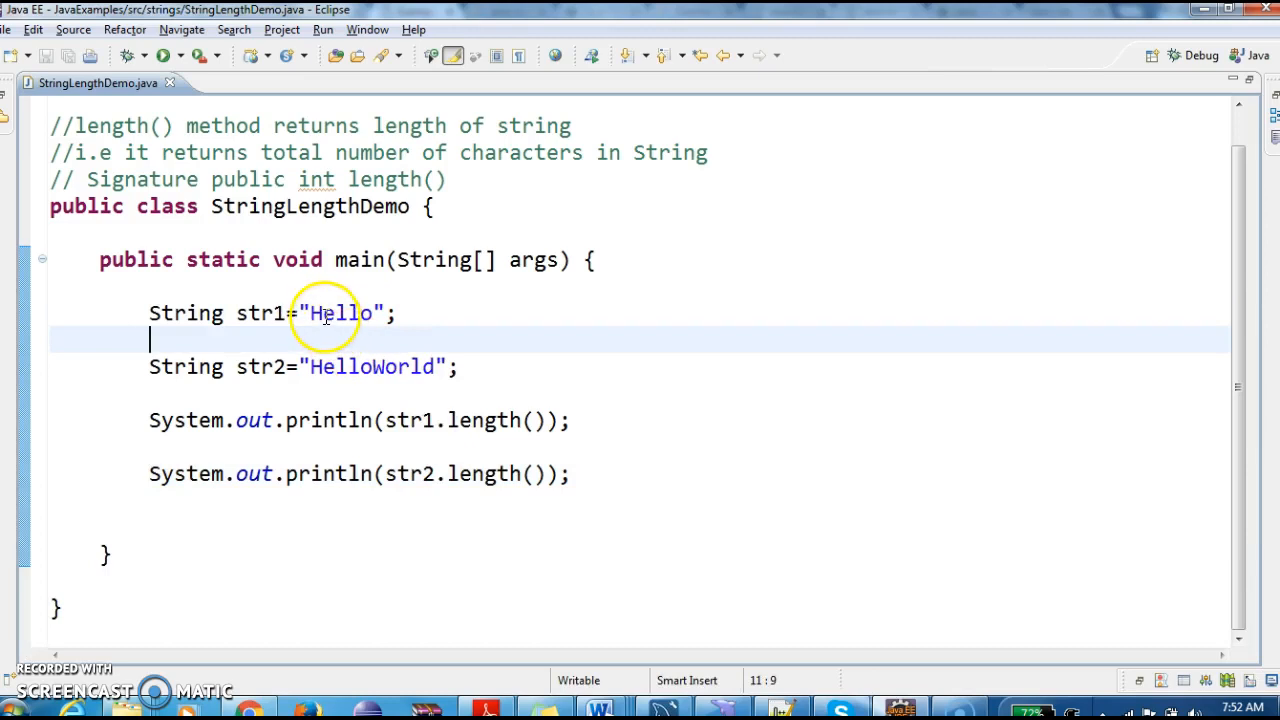
{"action": "mouse_move", "coordinate": [236, 238]}
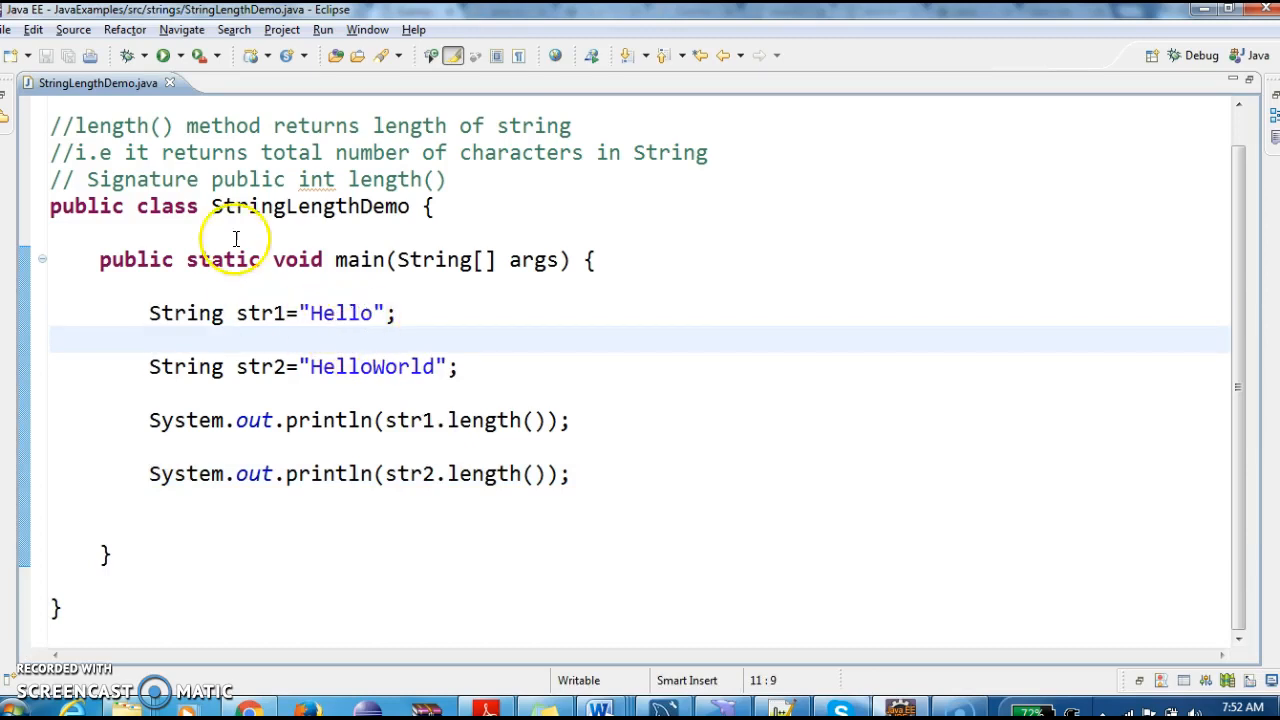
{"action": "left_click", "coordinate": [160, 56]}
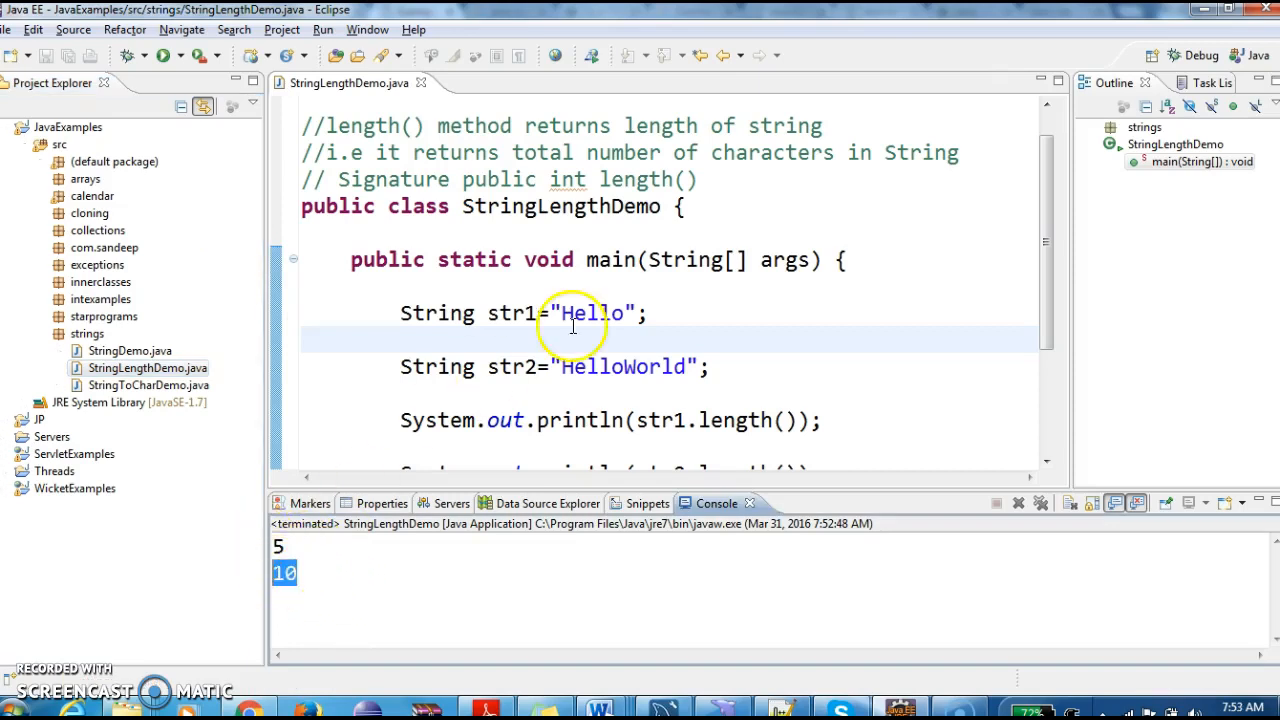
Step: Highlight World in the str2 literal and maximize the code editor again
{"action": "double_click", "coordinate": [584, 366]}
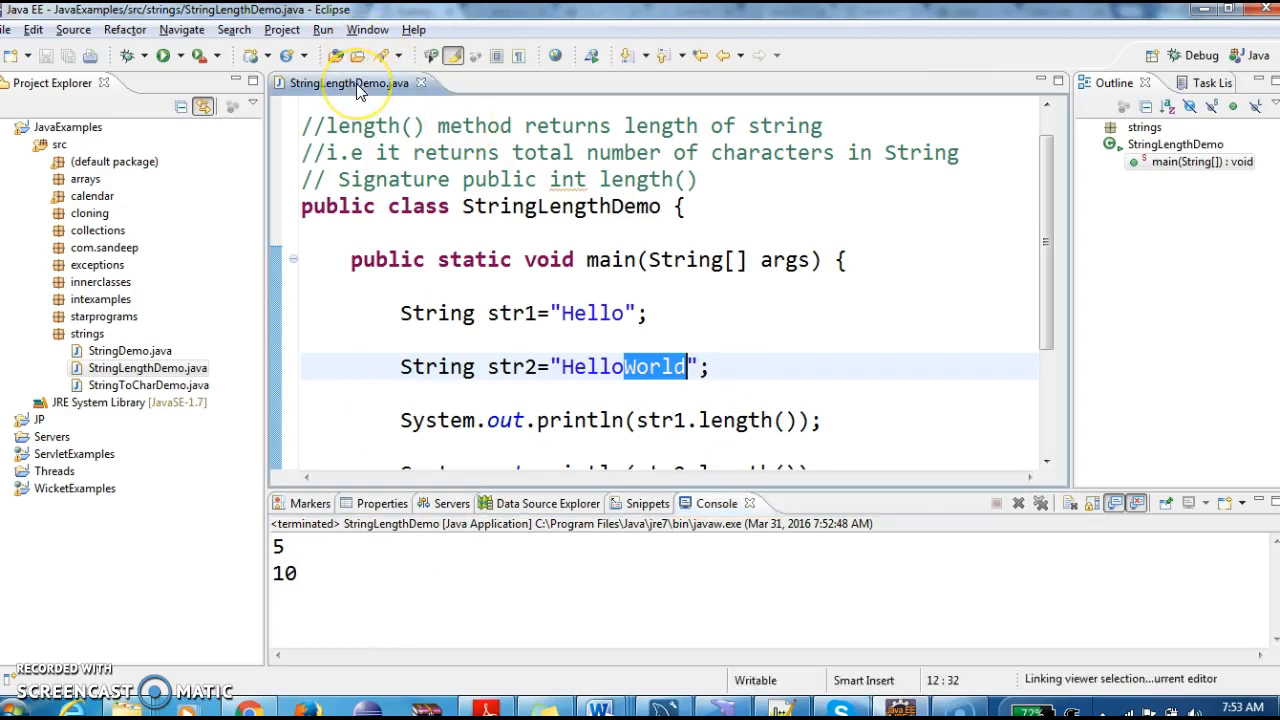
{"action": "double_click", "coordinate": [344, 84]}
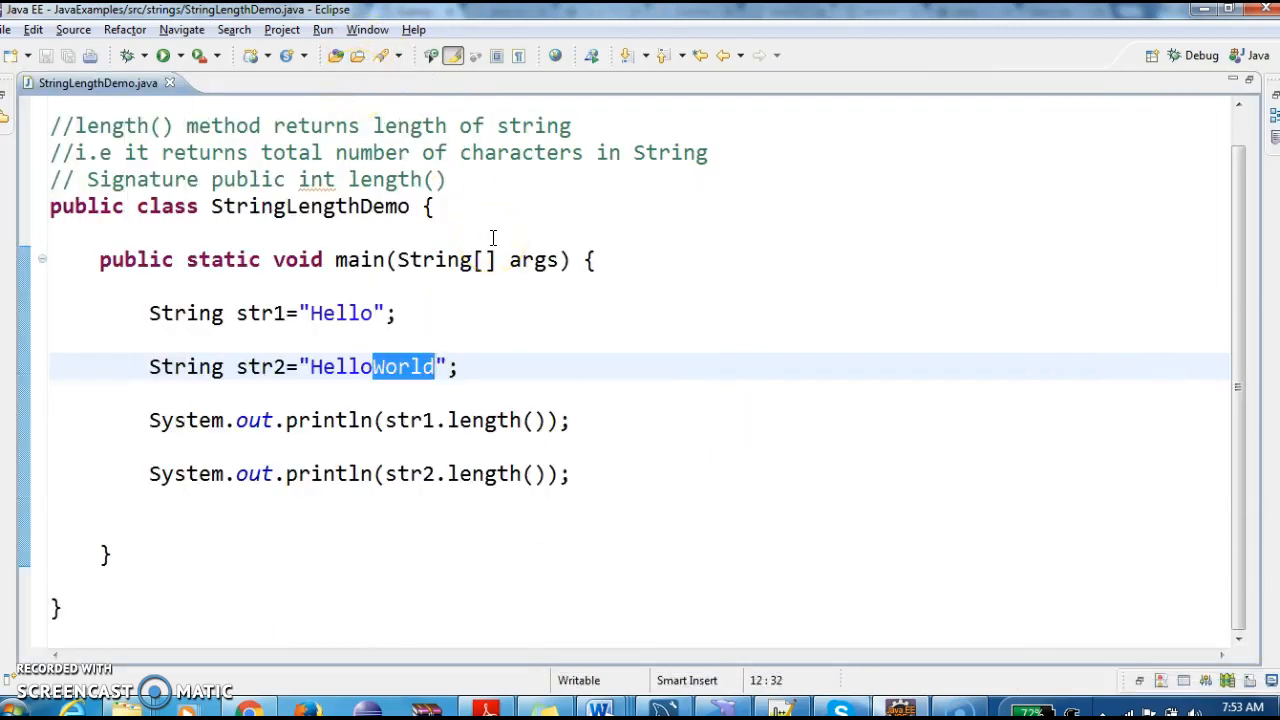